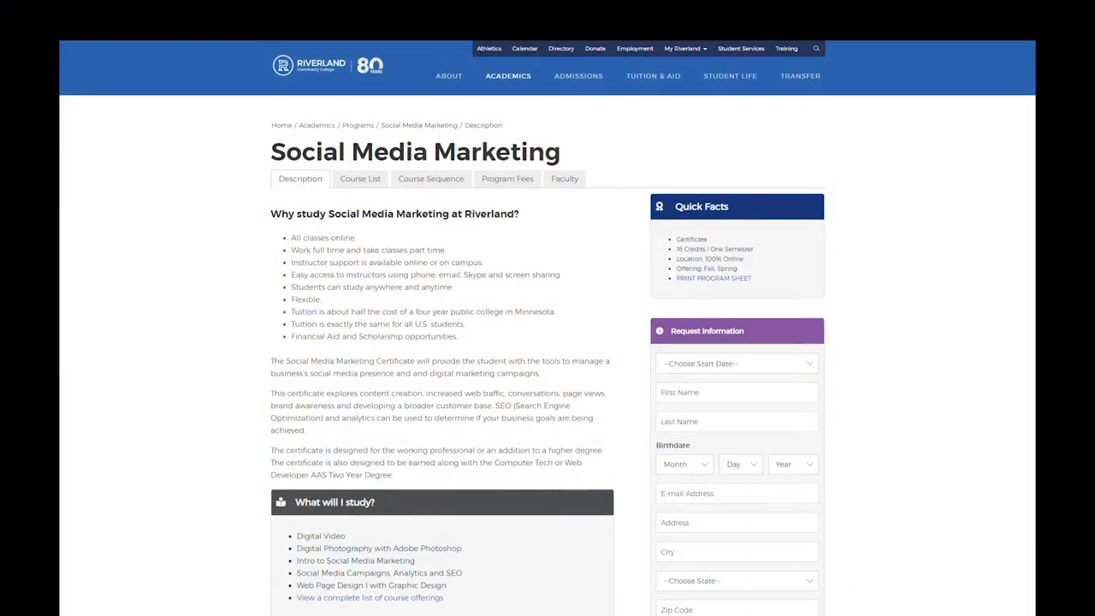
pyautogui.scroll(-3)
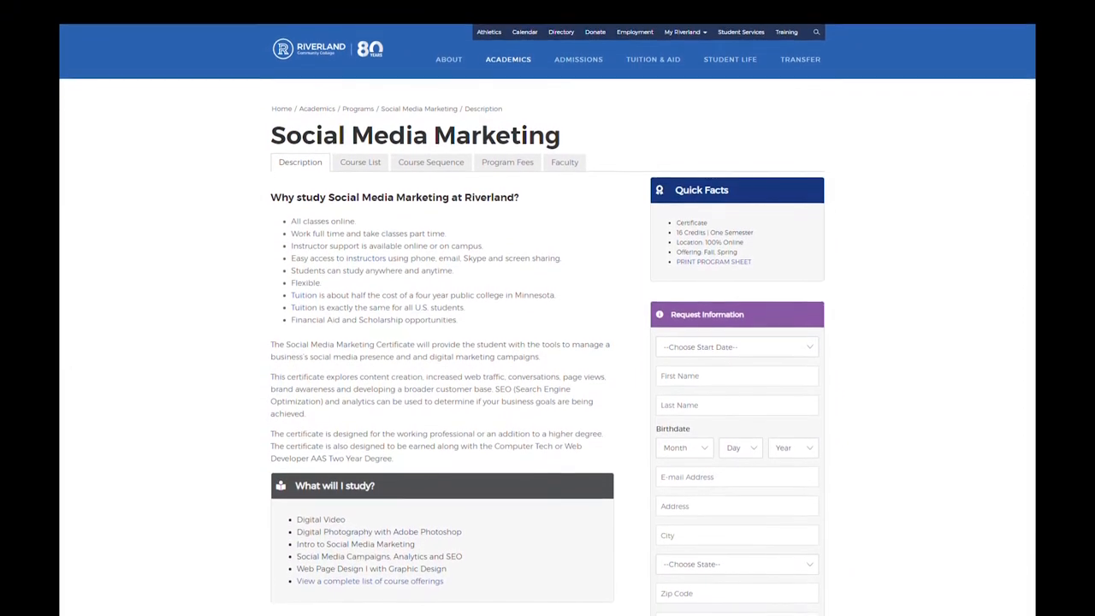
pyautogui.scroll(-3)
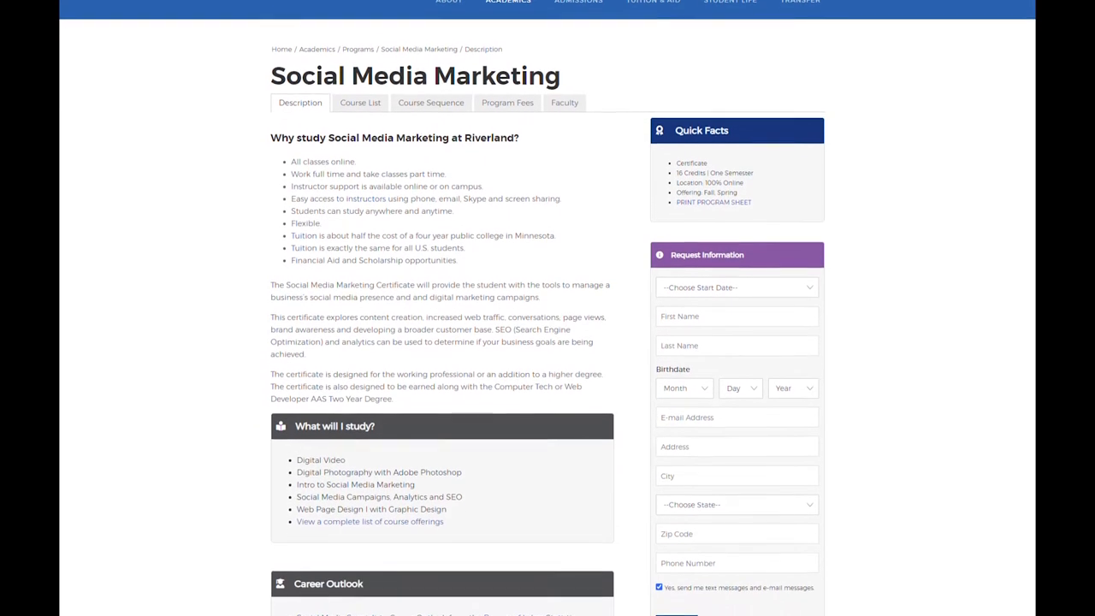
pyautogui.scroll(-3)
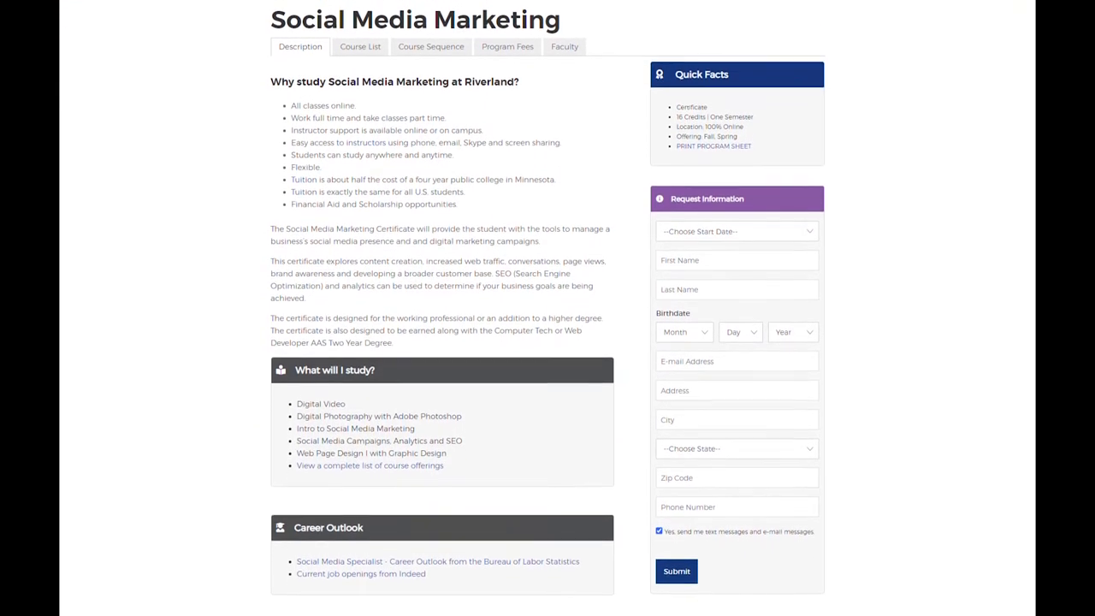
pyautogui.scroll(-3)
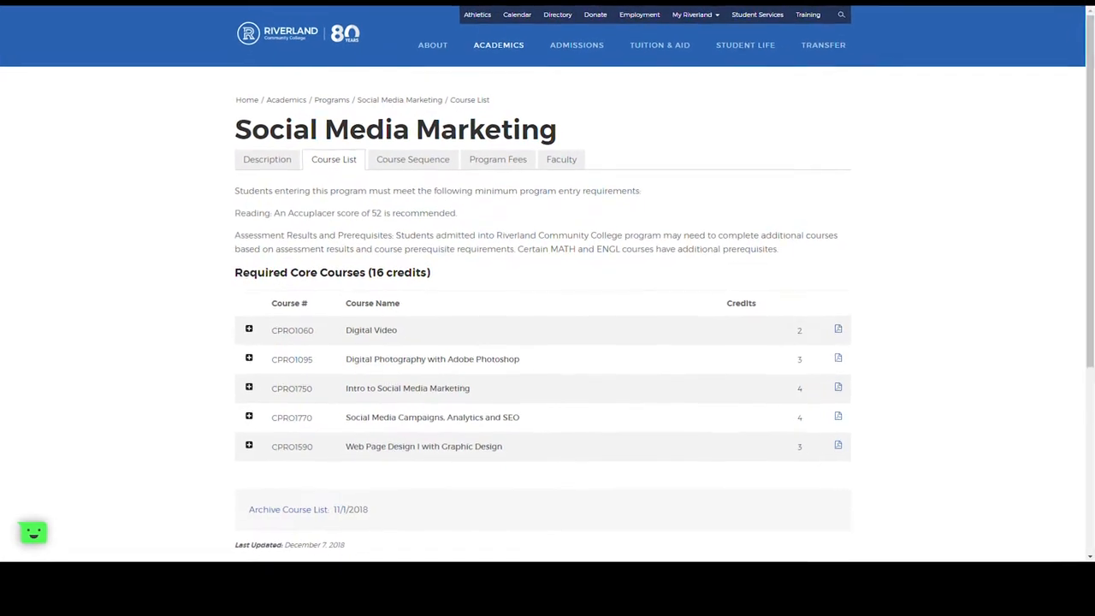
pyautogui.scroll(-3)
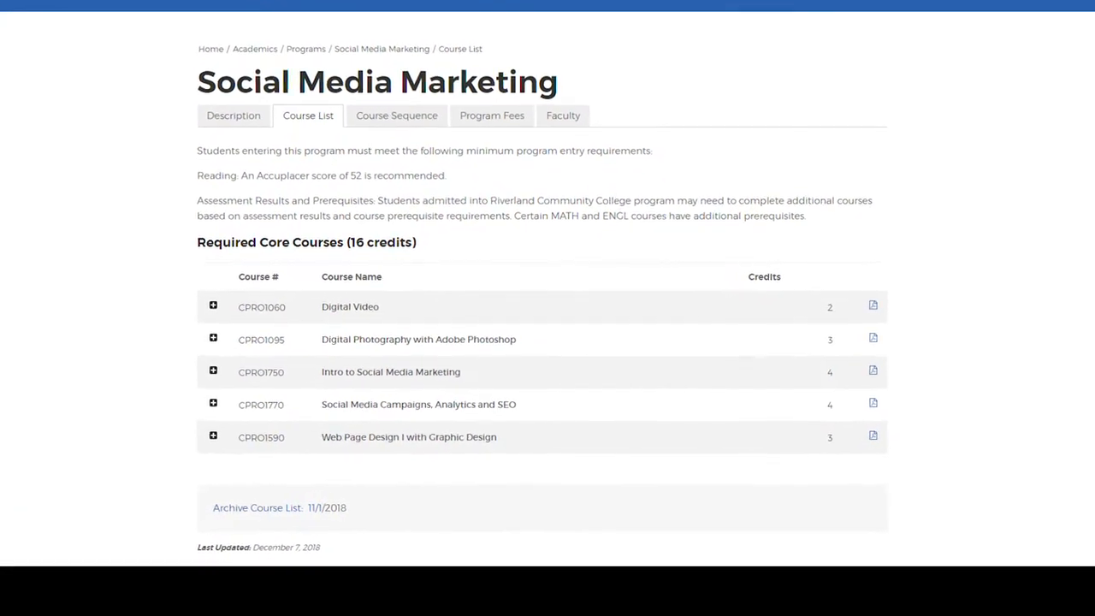